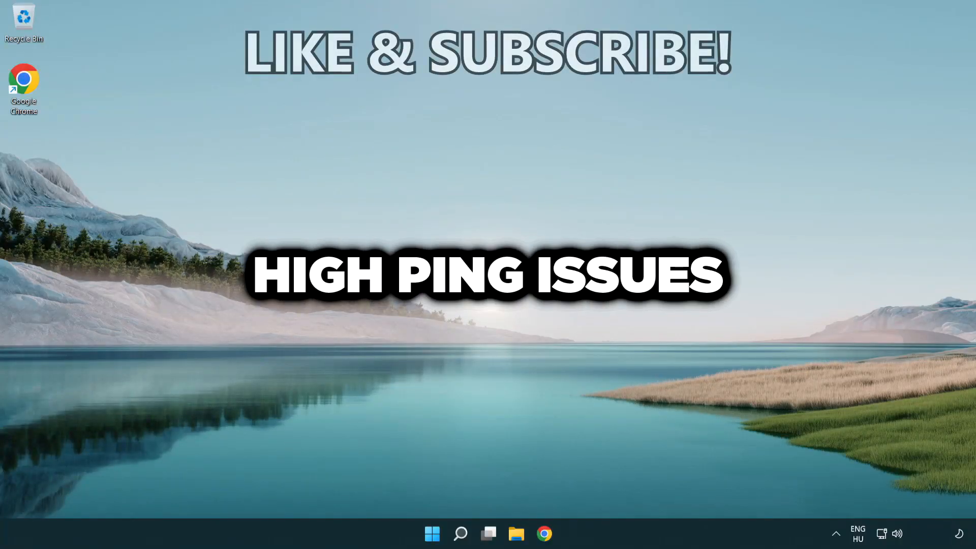
Search for 'cmd' and launch Command Prompt as administrator.
{"action": "left_click", "coordinate": [459, 534]}
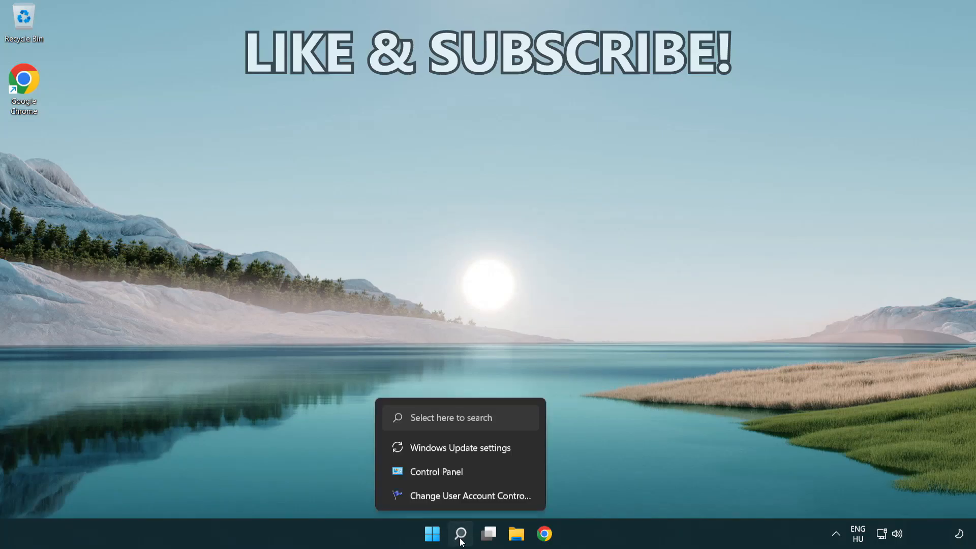
{"action": "left_click", "coordinate": [459, 533]}
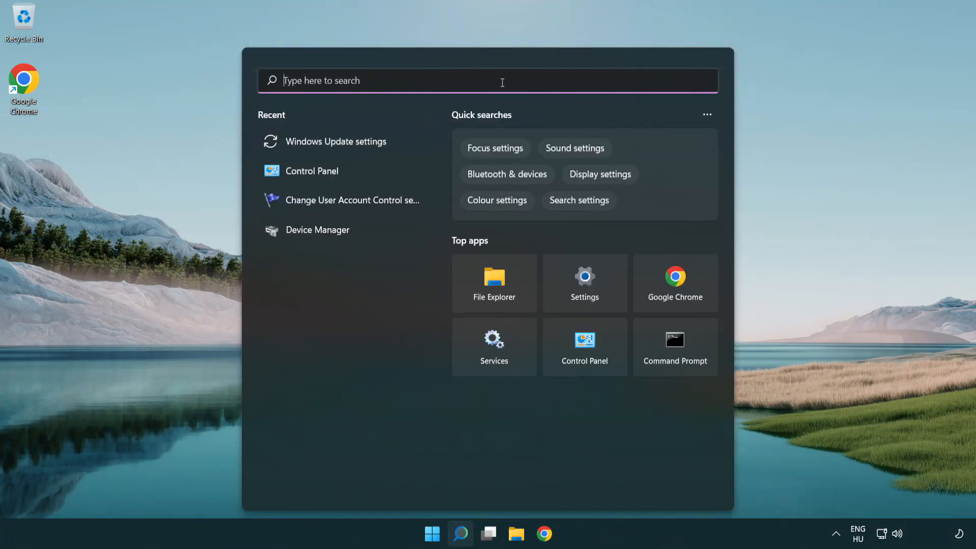
{"action": "type", "text": "cmd"}
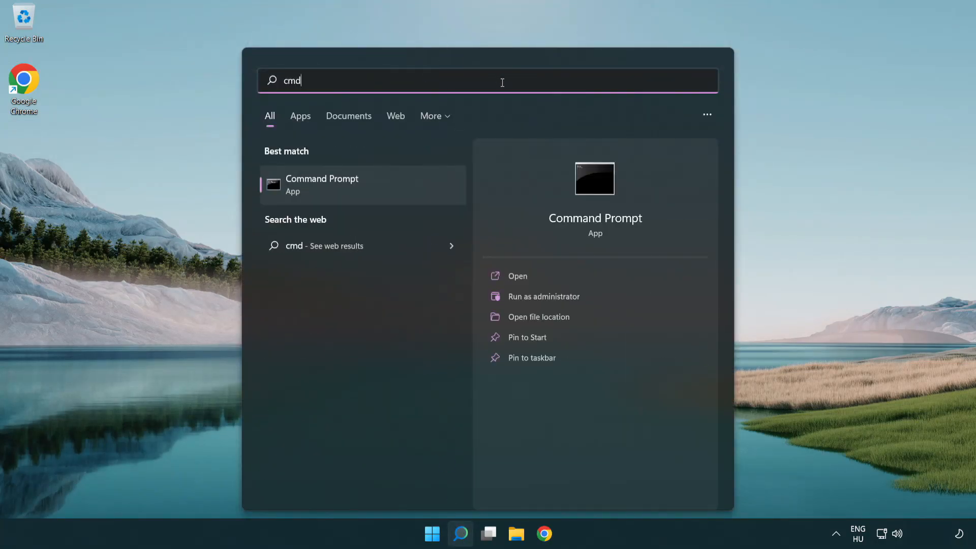
{"action": "mouse_move", "coordinate": [361, 185]}
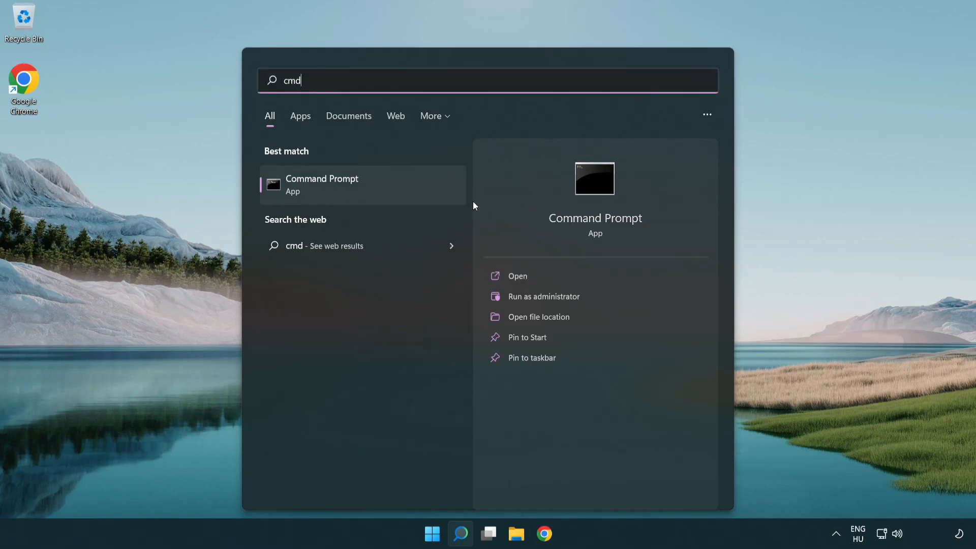
{"action": "left_click", "coordinate": [542, 296]}
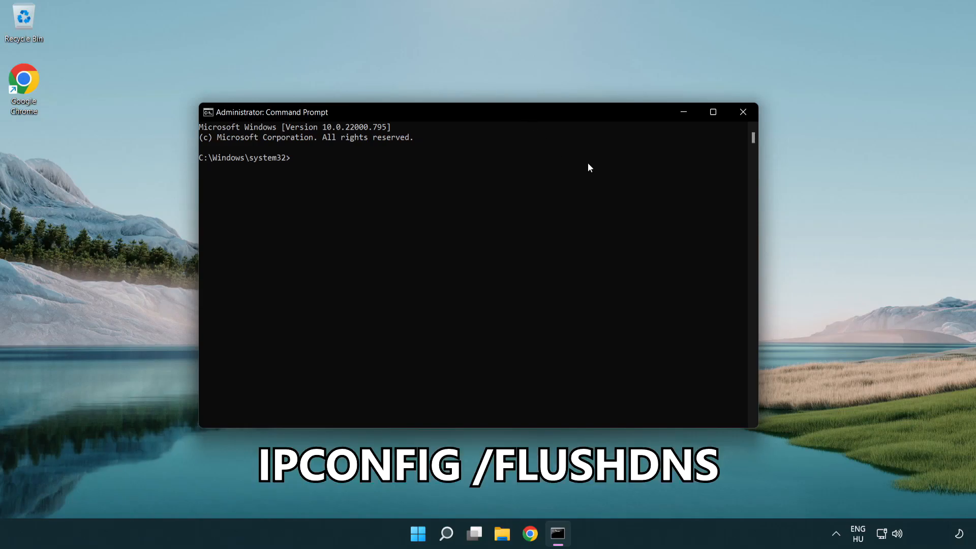
Run ipconfig /flushdns and netsh winsock reset in the admin Command Prompt.
{"action": "type", "text": "ipcon"}
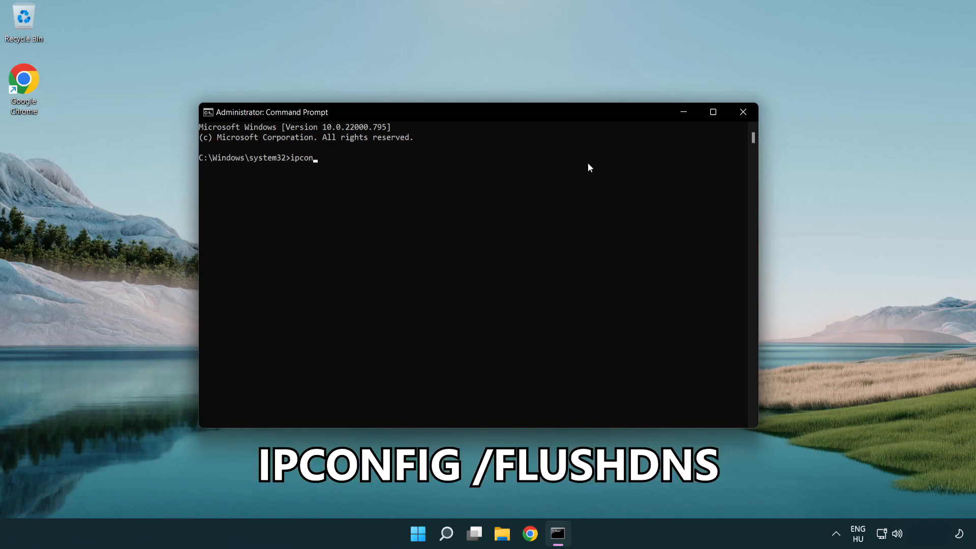
{"action": "type", "text": "fig /flushdn"}
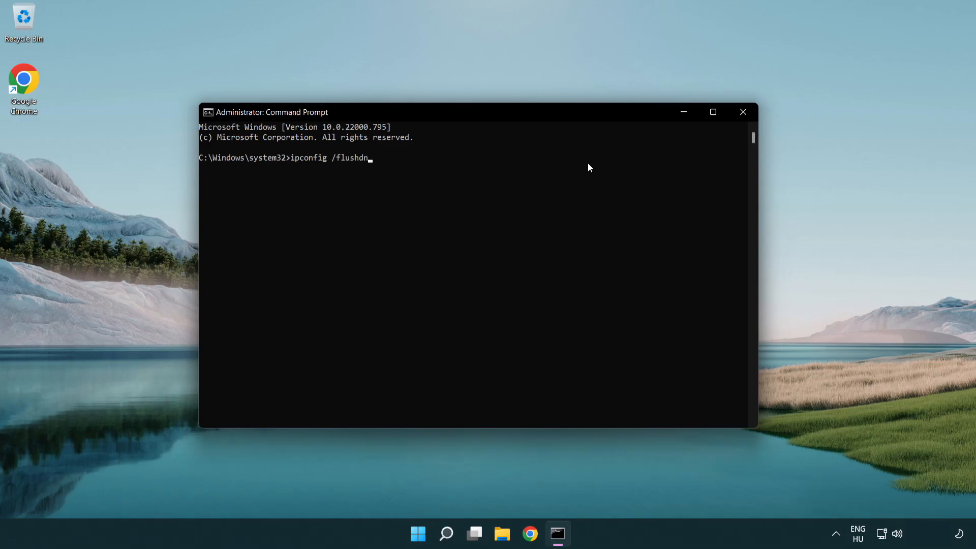
{"action": "key", "text": "Return"}
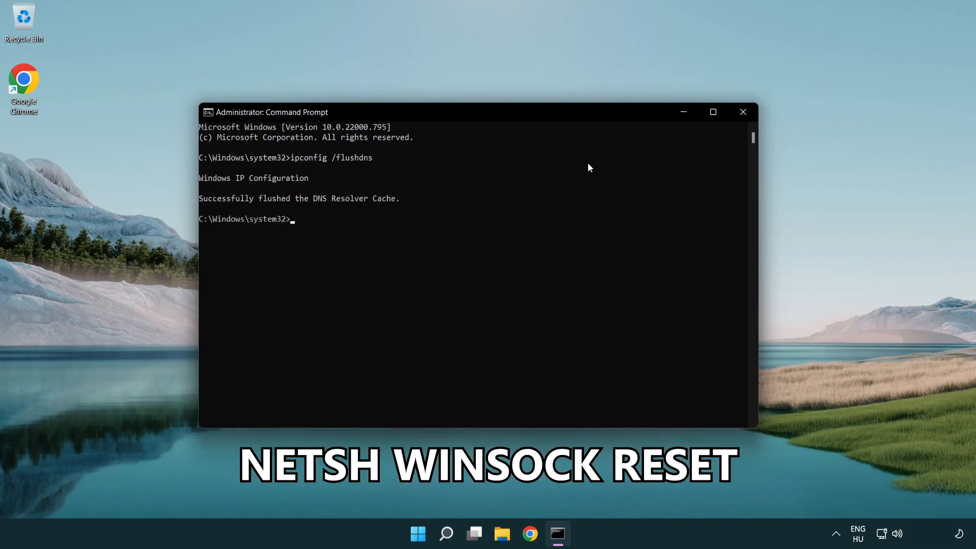
{"action": "type", "text": "netsh winsock reset"}
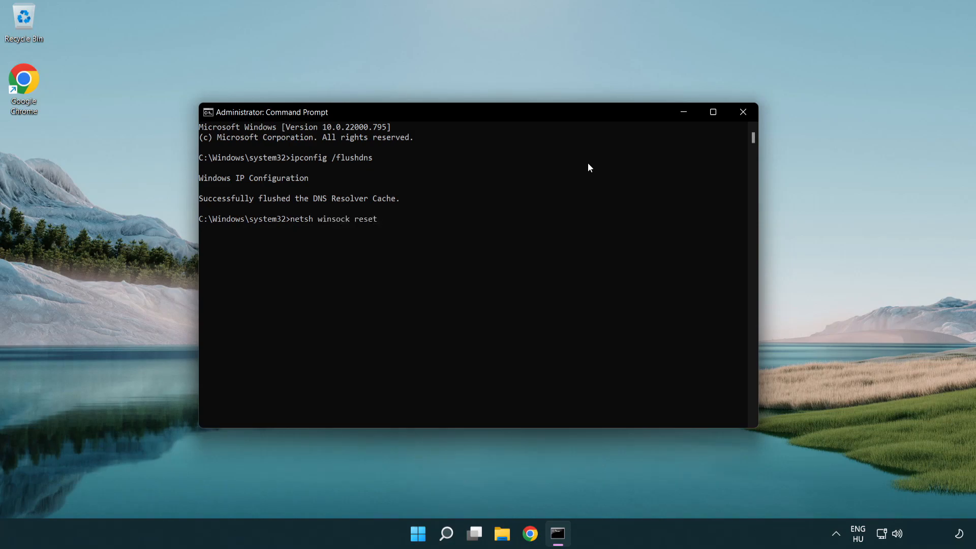
{"action": "key", "text": "Return"}
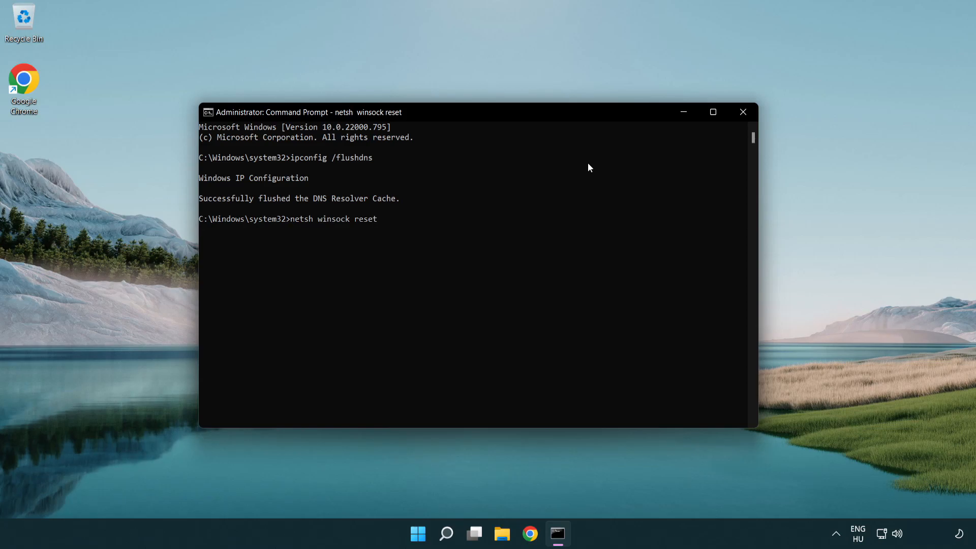
{"action": "key", "text": "Return"}
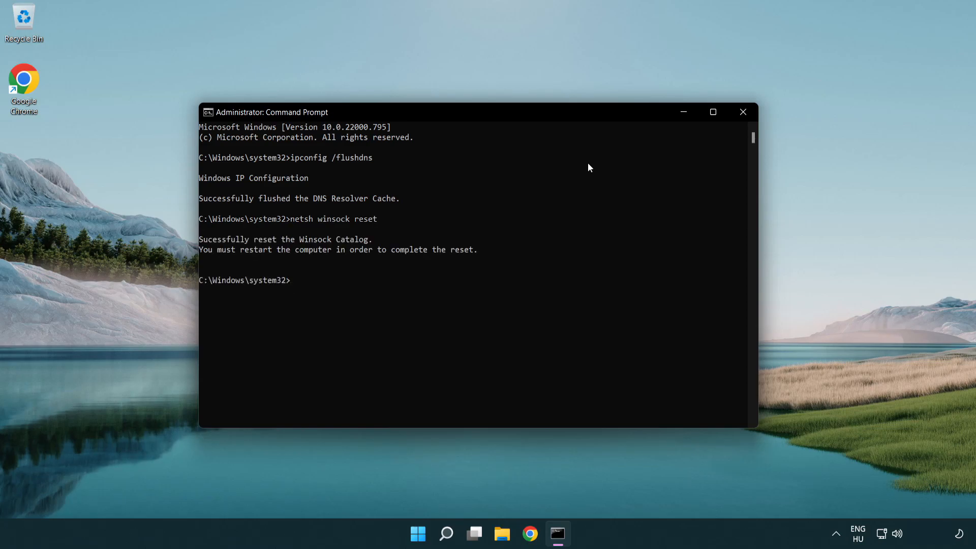
Exit Command Prompt and open Network & internet settings from the tray icon.
{"action": "type", "text": "ex"}
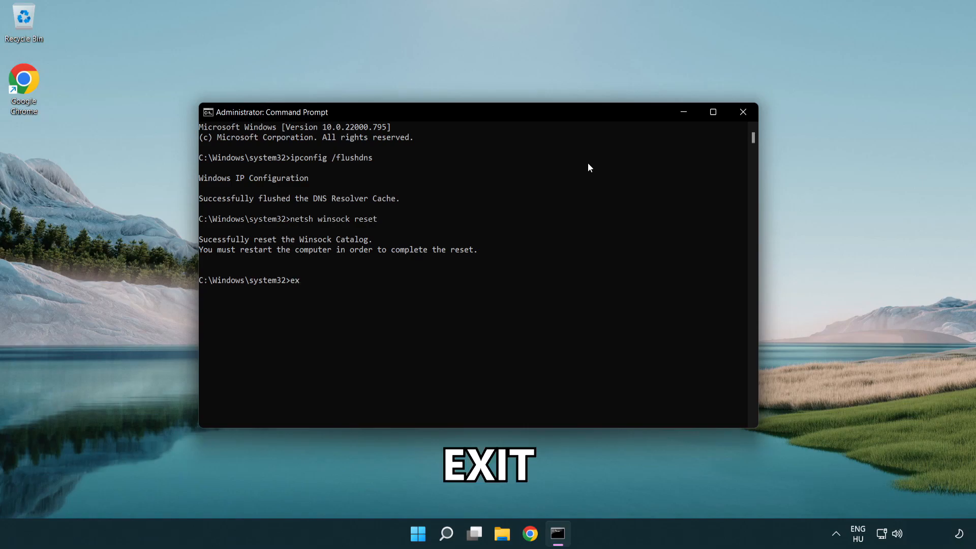
{"action": "type", "text": "it"}
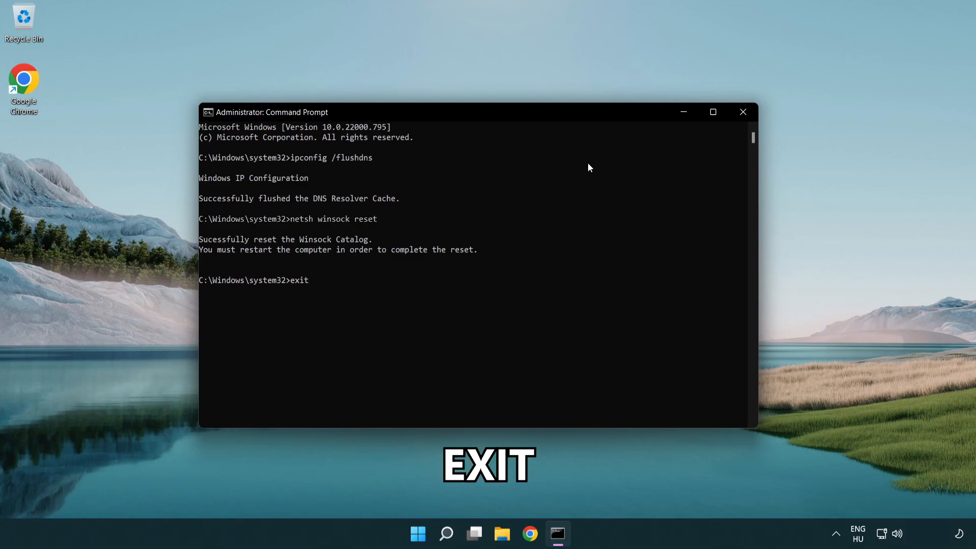
{"action": "key", "text": "Return"}
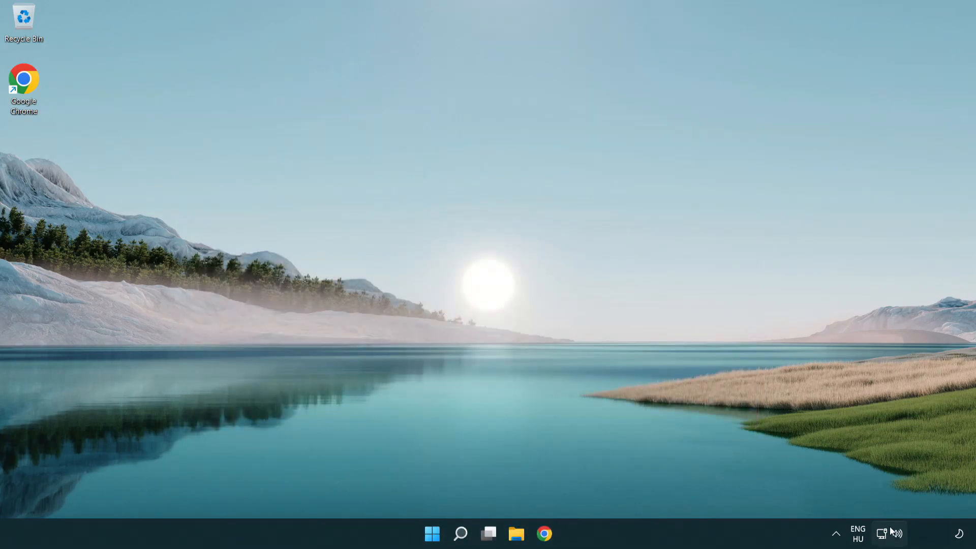
{"action": "mouse_move", "coordinate": [881, 534]}
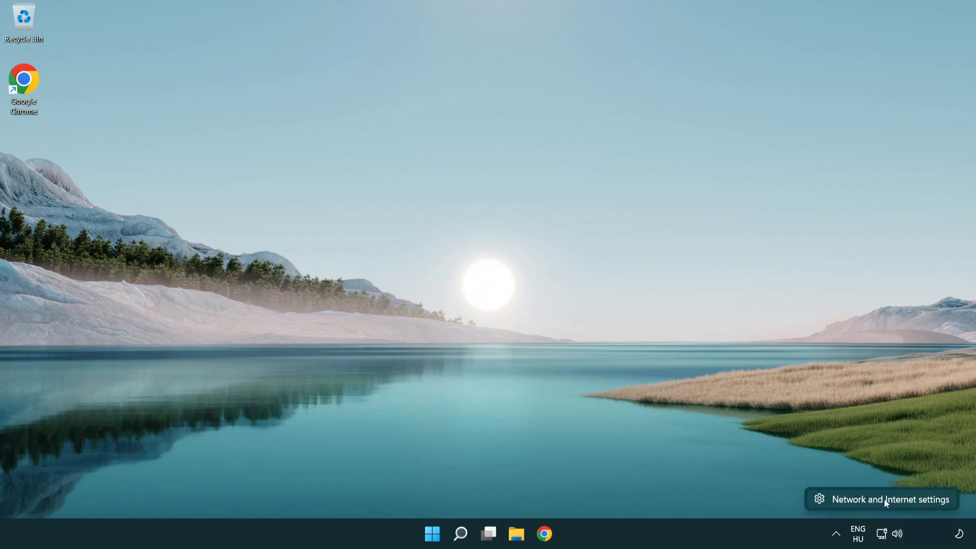
{"action": "left_click", "coordinate": [890, 498]}
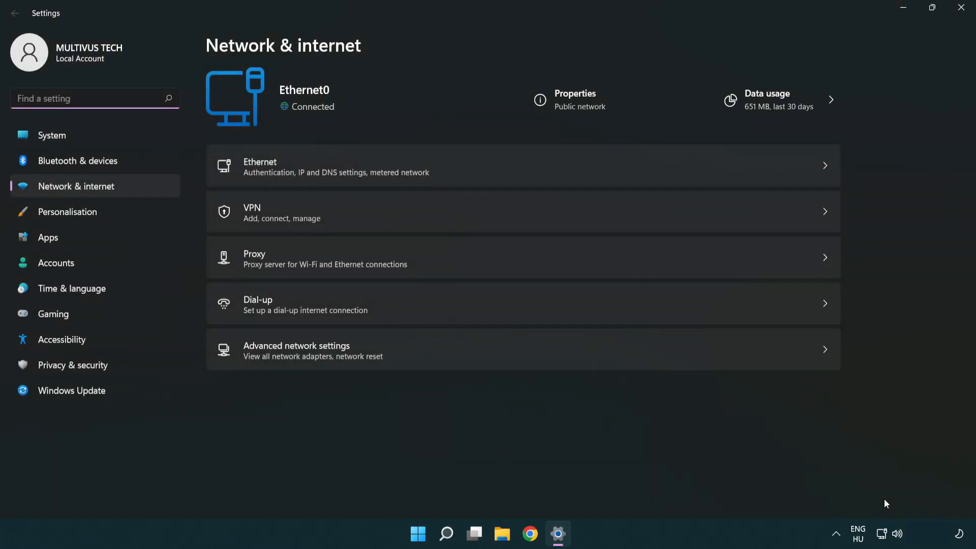
{"action": "mouse_move", "coordinate": [325, 356]}
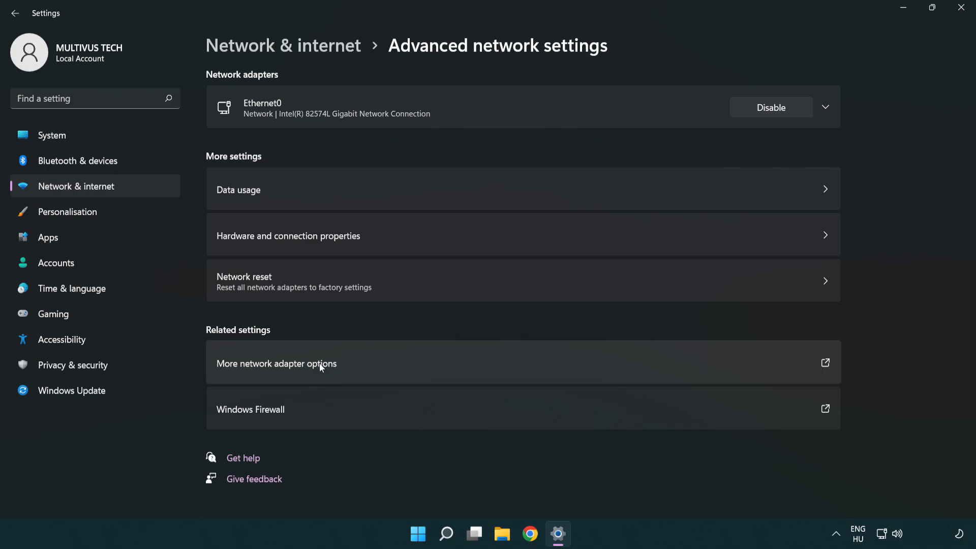
{"action": "mouse_move", "coordinate": [301, 371]}
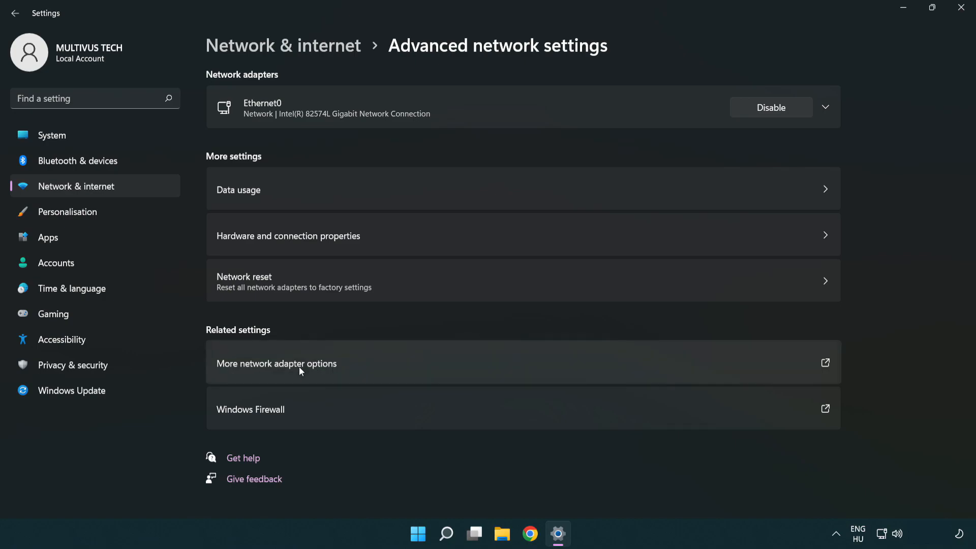
Show the Network Connections window listing the Ethernet0 adapter.
{"action": "left_click", "coordinate": [276, 363]}
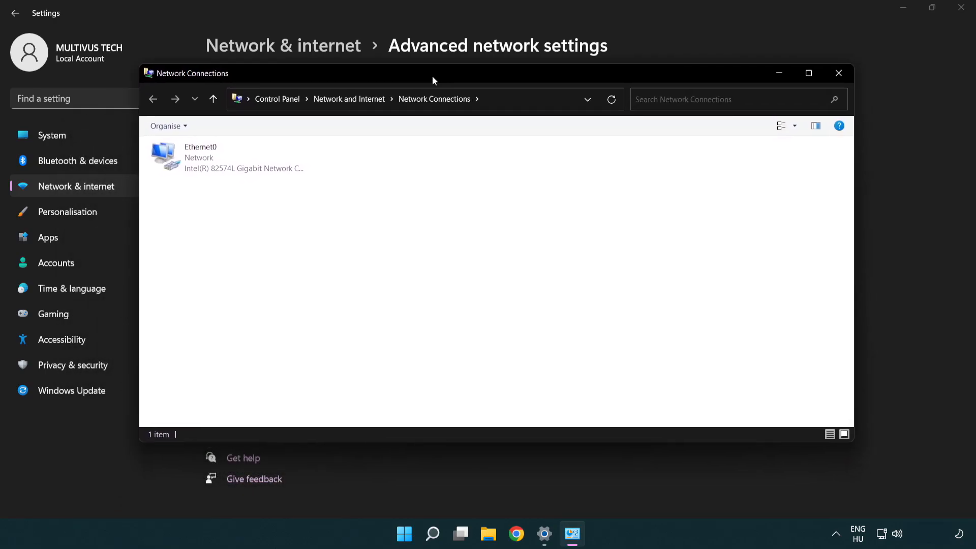
Bring up the Properties dialog of the Ethernet0 connection.
{"action": "left_click", "coordinate": [220, 158]}
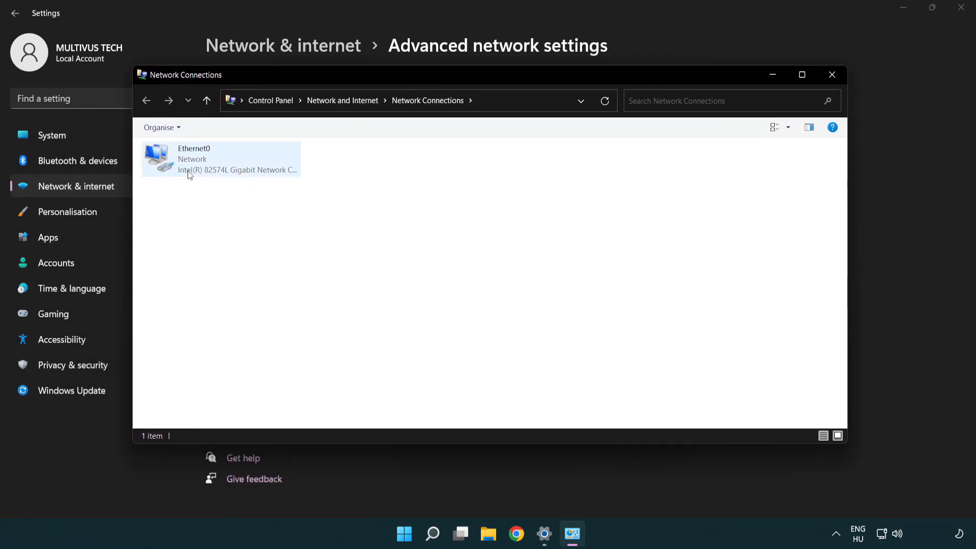
{"action": "left_click", "coordinate": [219, 158]}
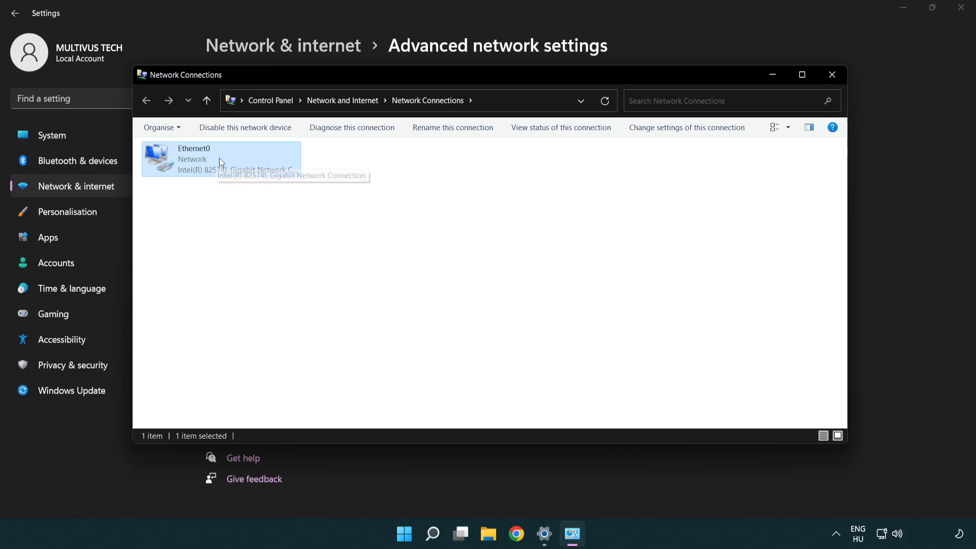
{"action": "right_click", "coordinate": [220, 160]}
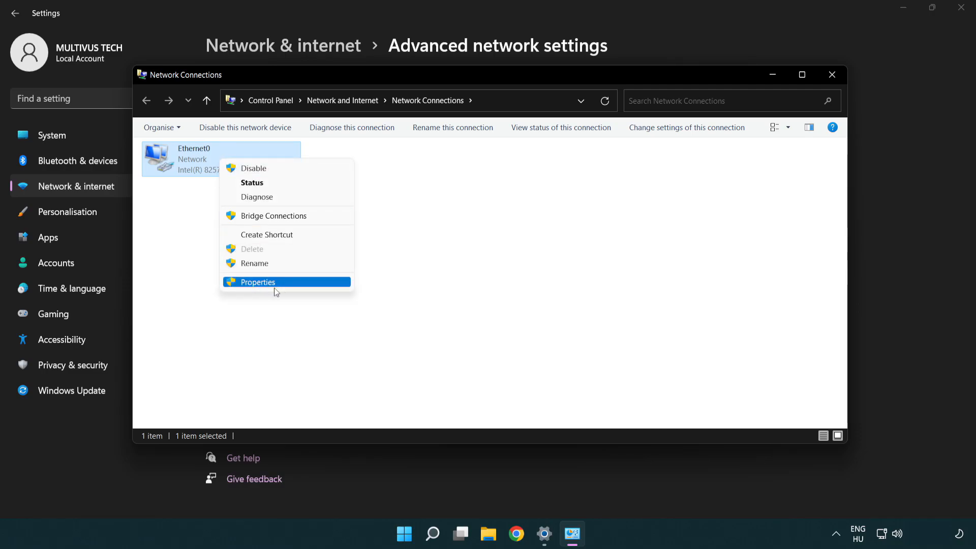
{"action": "mouse_move", "coordinate": [296, 284]}
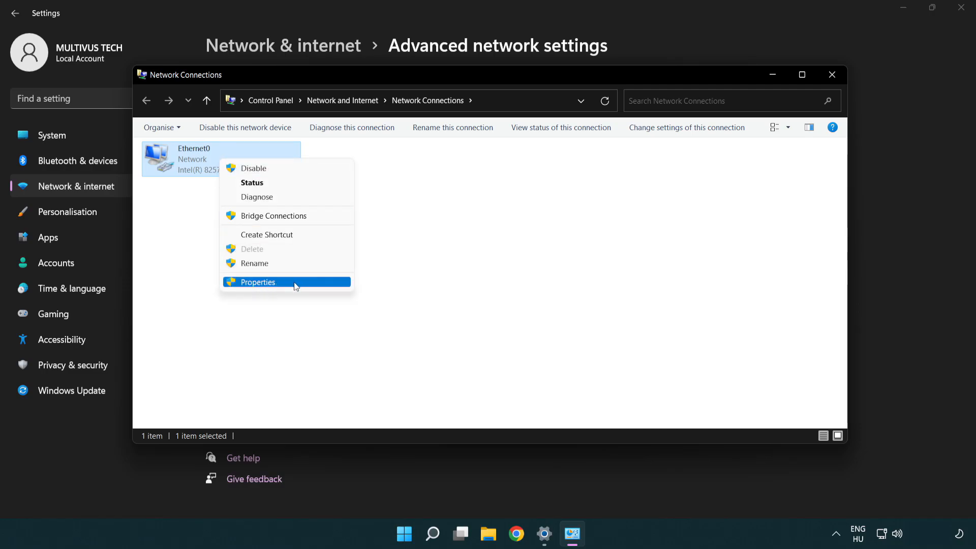
{"action": "left_click", "coordinate": [256, 282]}
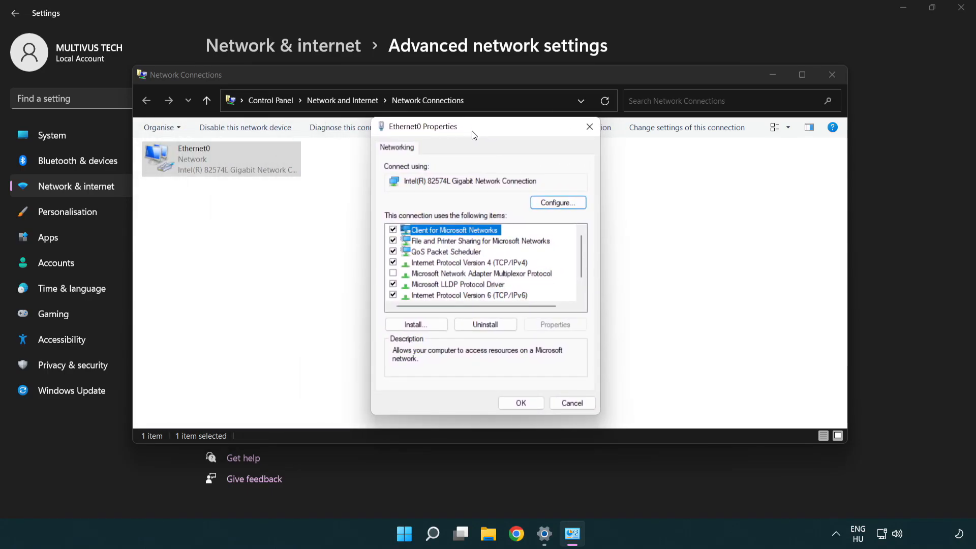
Bring up Internet Protocol Version 4 (TCP/IPv4) Properties for Ethernet0.
{"action": "left_click", "coordinate": [463, 262]}
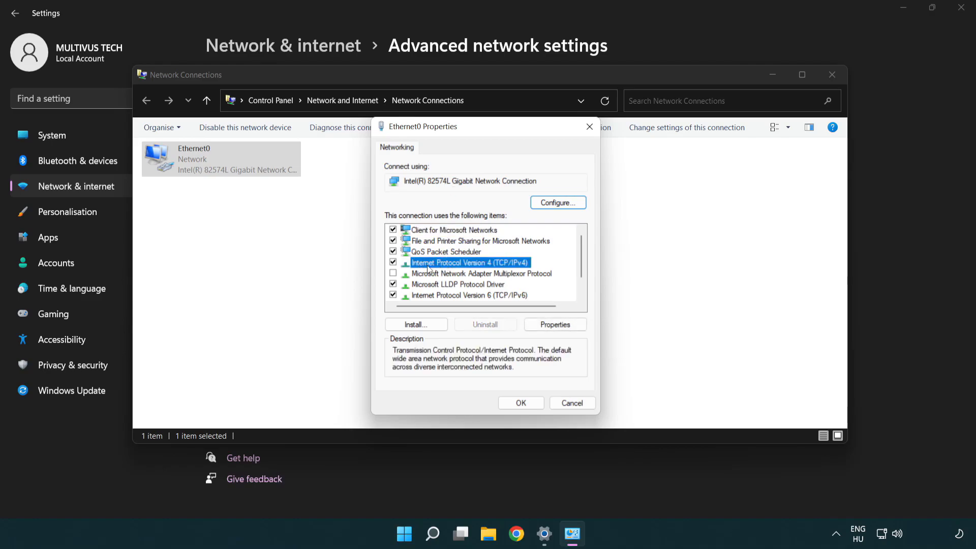
{"action": "mouse_move", "coordinate": [487, 274]}
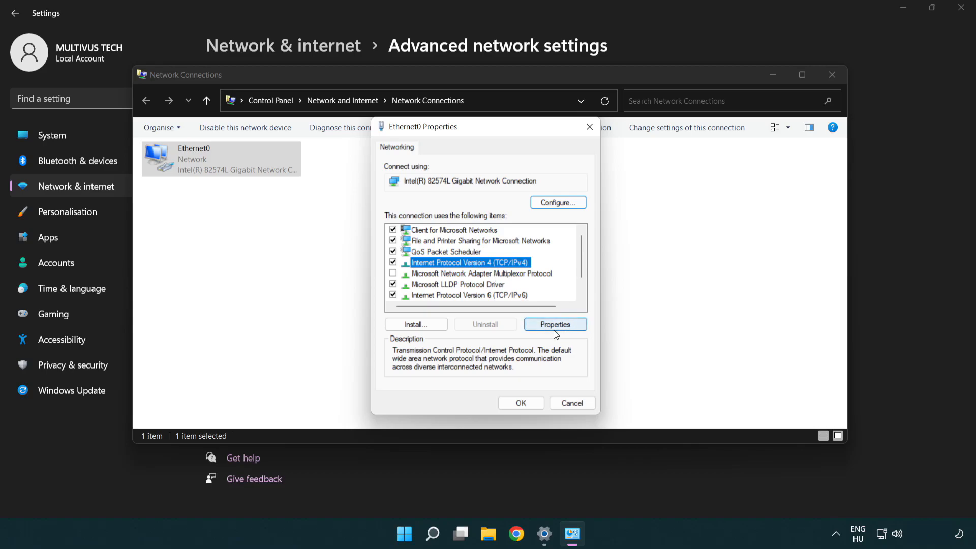
{"action": "left_click", "coordinate": [553, 324]}
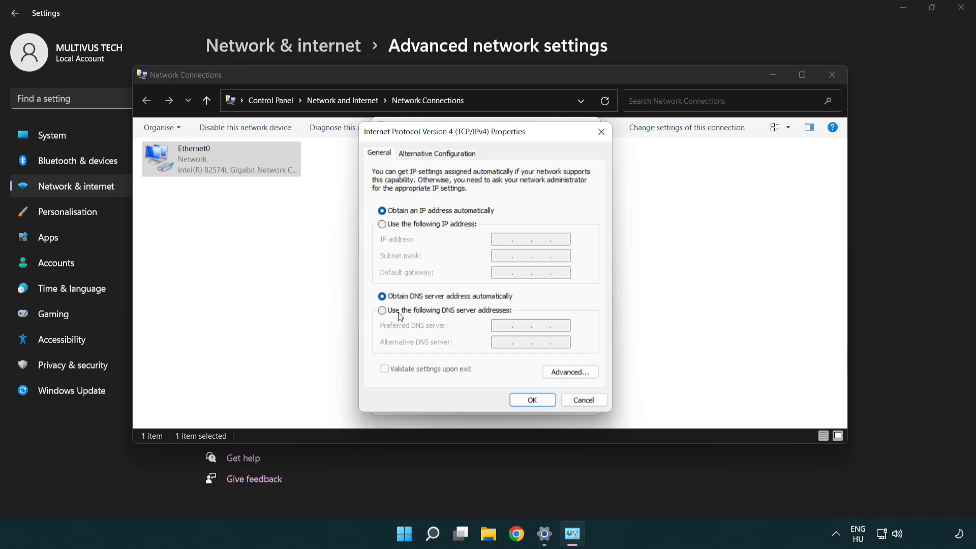
Set manual DNS servers 8.8.8.8 preferred and 8.8.4.4 alternative, and confirm with OK.
{"action": "left_click", "coordinate": [381, 310]}
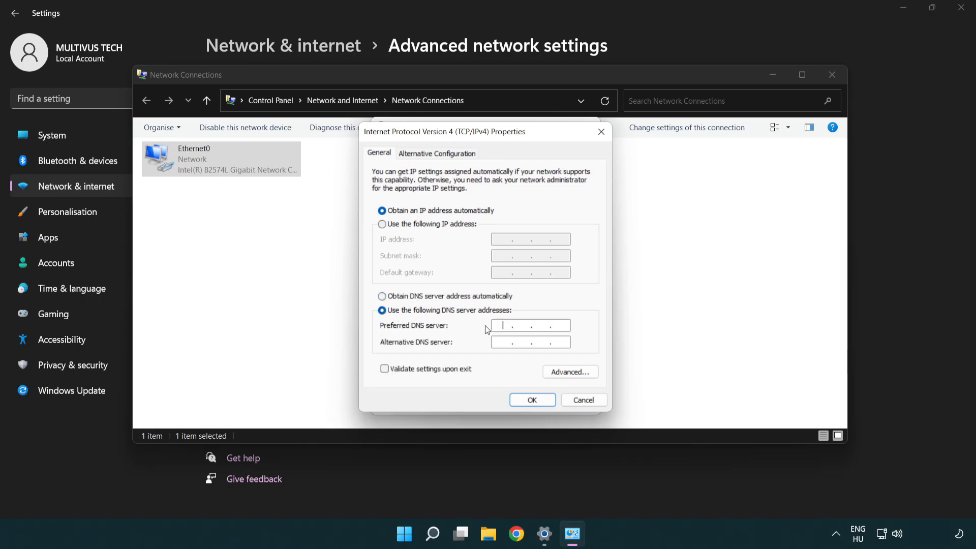
{"action": "type", "text": "8.8.8."}
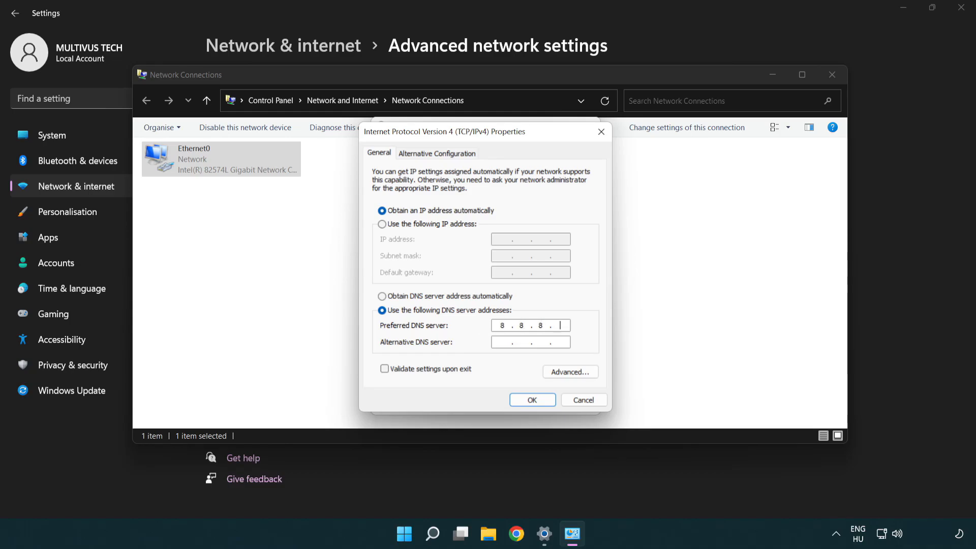
{"action": "type", "text": "8"}
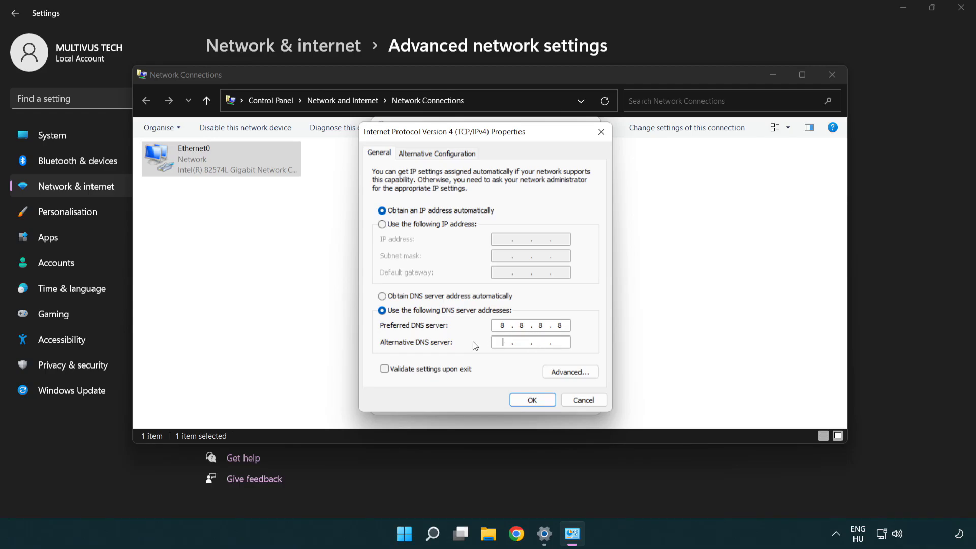
{"action": "type", "text": "8.8.."}
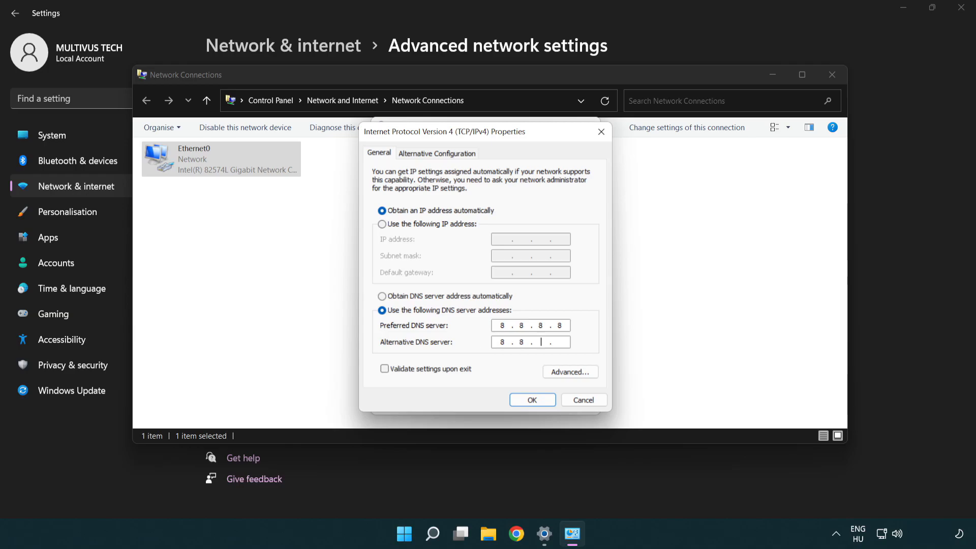
{"action": "type", "text": "4.4"}
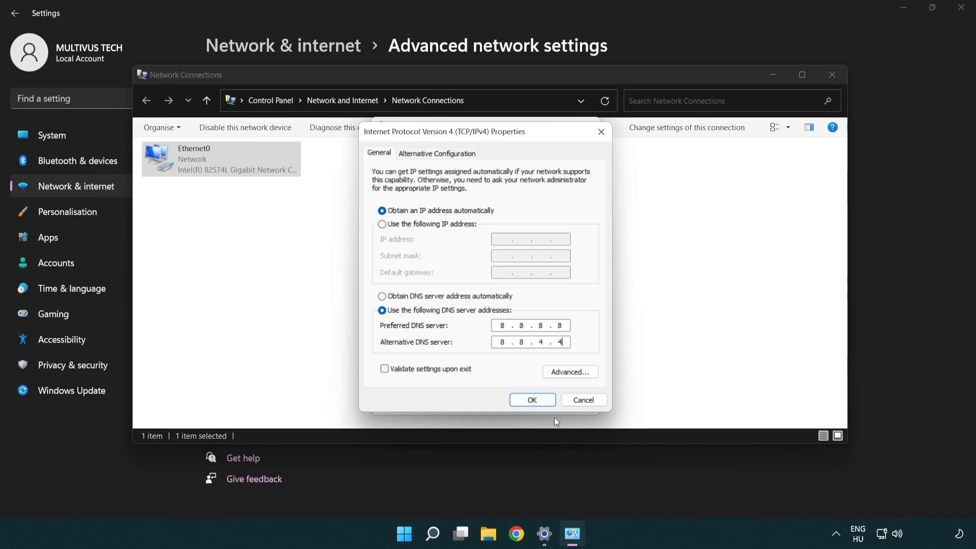
{"action": "left_click", "coordinate": [531, 399]}
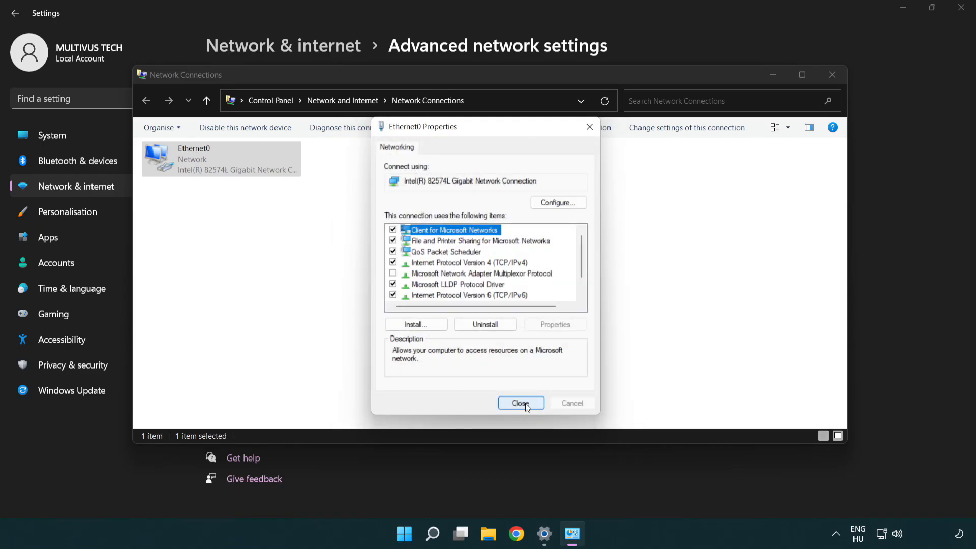
Close Ethernet0 Properties, Network Connections and Settings, returning to the desktop.
{"action": "left_click", "coordinate": [521, 403]}
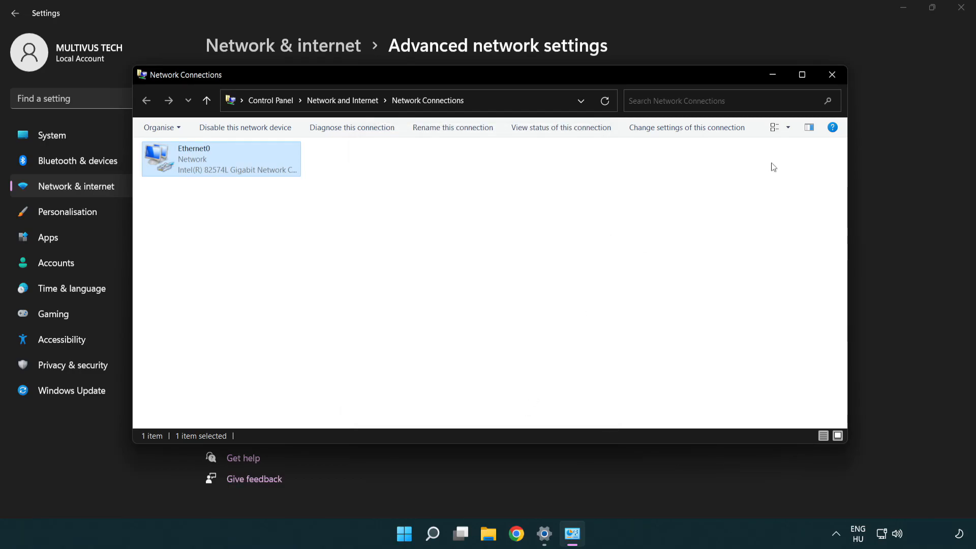
{"action": "mouse_move", "coordinate": [832, 74]}
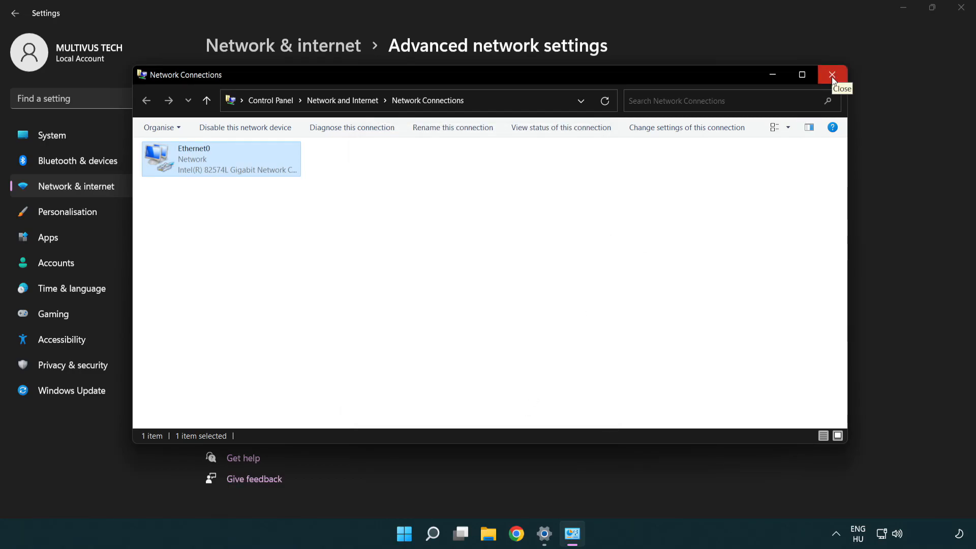
{"action": "left_click", "coordinate": [832, 74]}
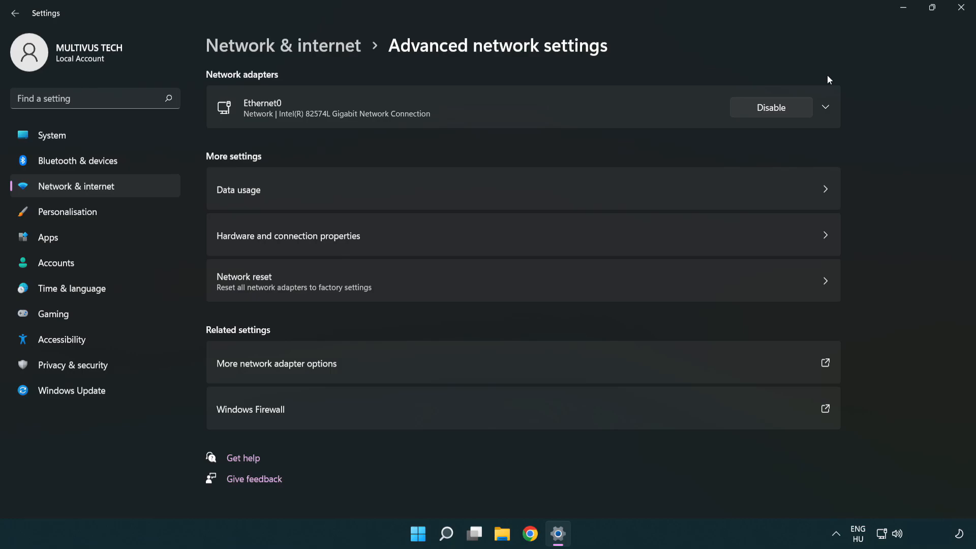
{"action": "left_click", "coordinate": [960, 9]}
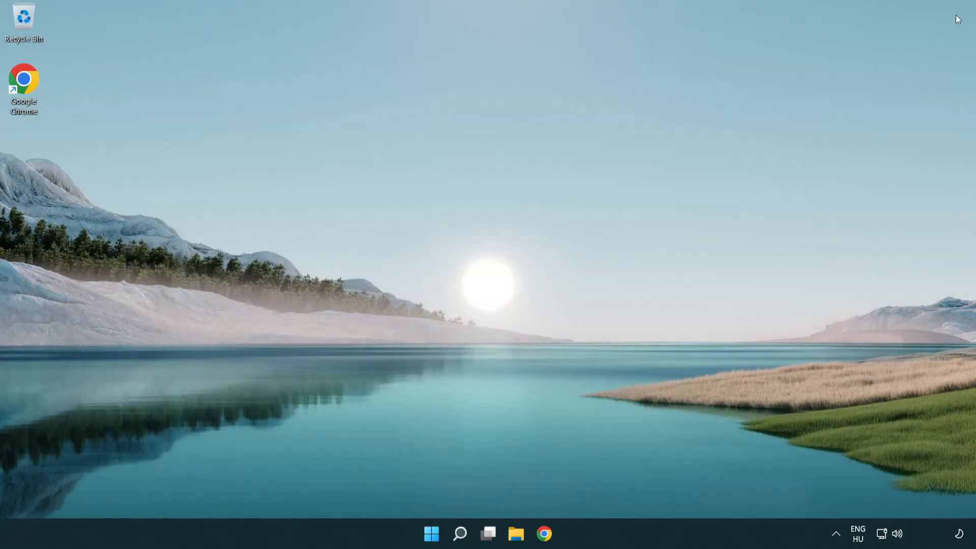
Show the Start menu power options: Sleep, Shut down and Restart.
{"action": "left_click", "coordinate": [431, 534]}
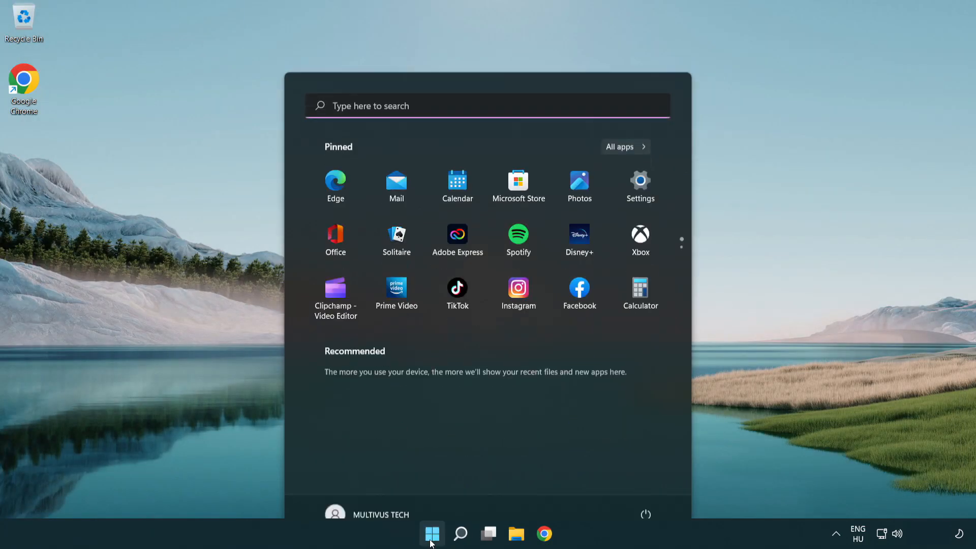
{"action": "left_click", "coordinate": [646, 514]}
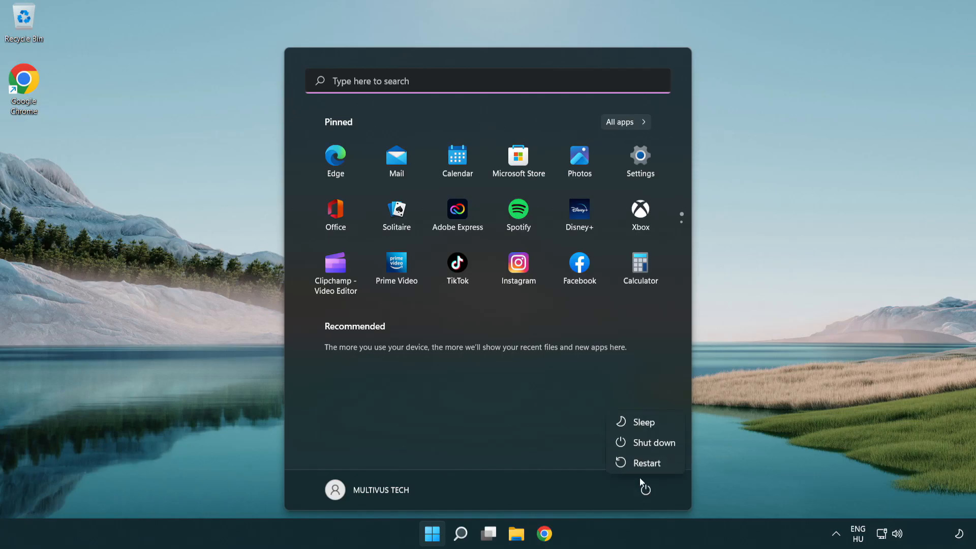